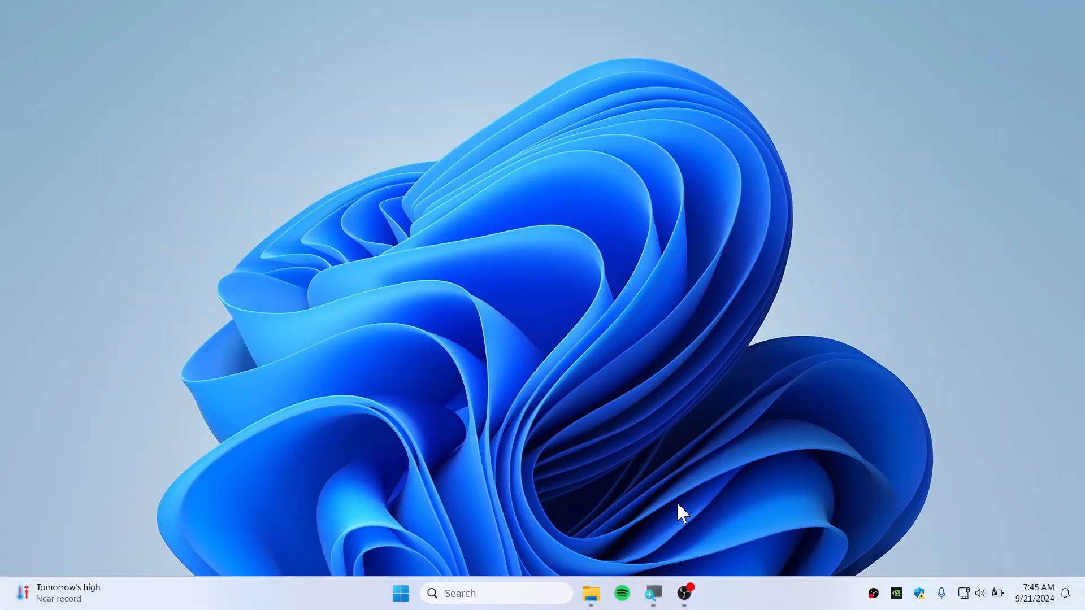
Launch Spotify from the taskbar and bring up the profile account menu
left_click(622, 593)
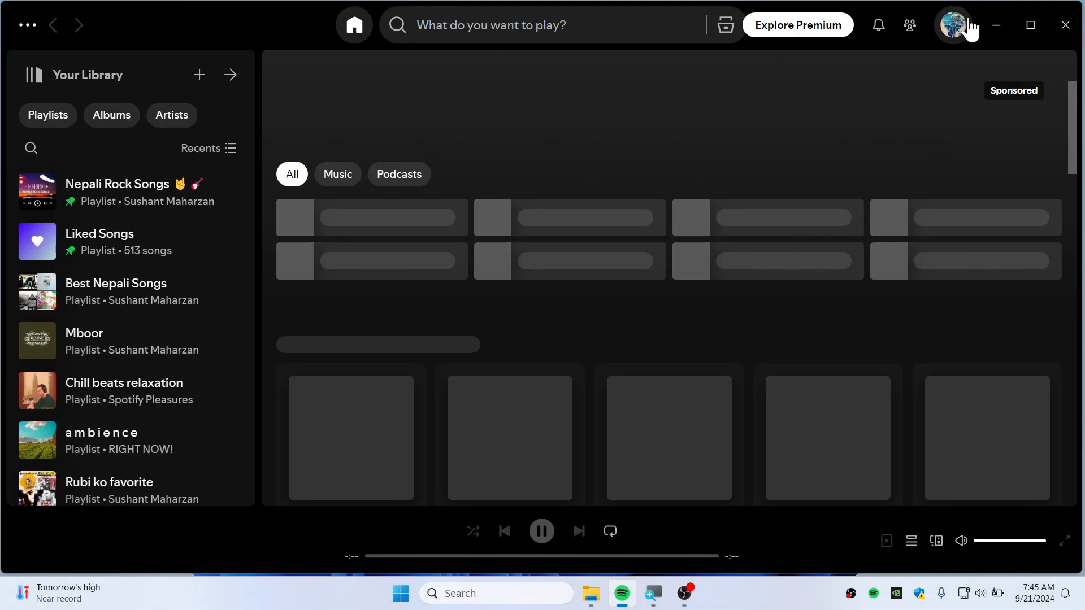
left_click(953, 24)
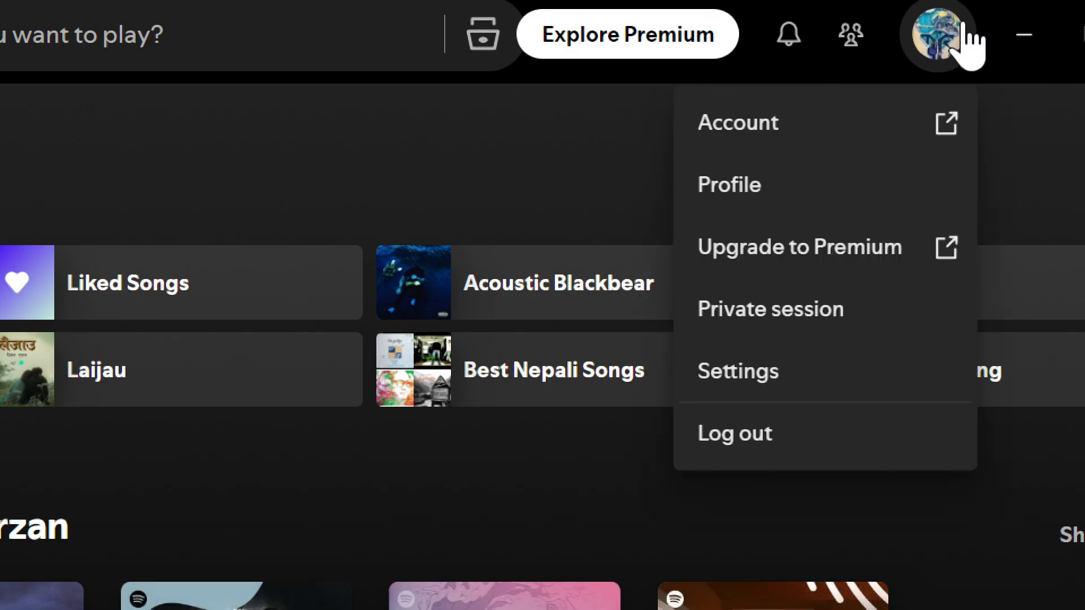
Go to Settings and scroll to Your Library where Show Local Files is on
left_click(738, 371)
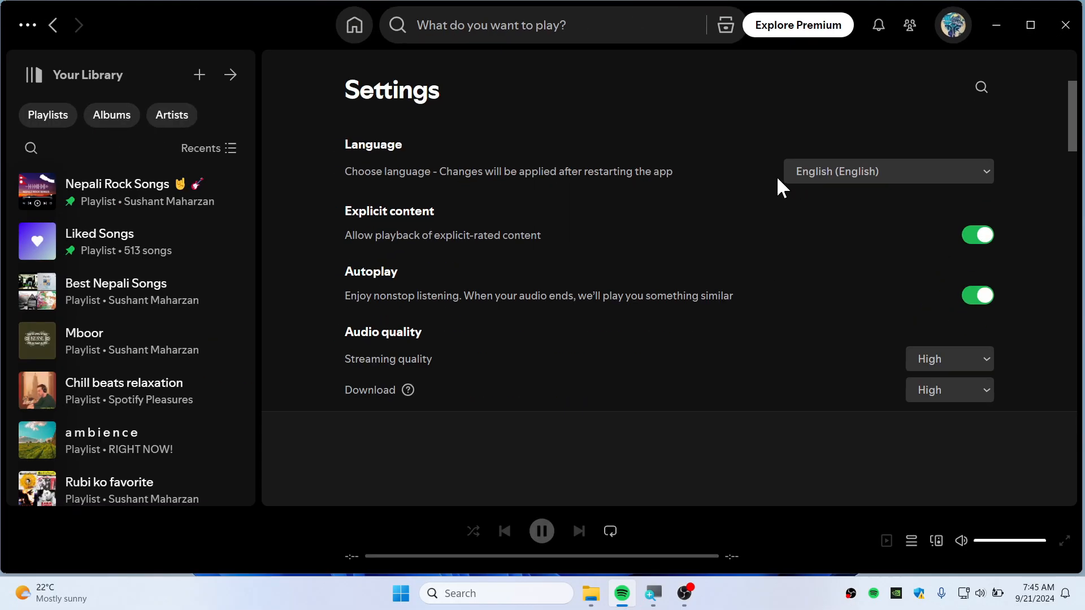
scroll("down", 3)
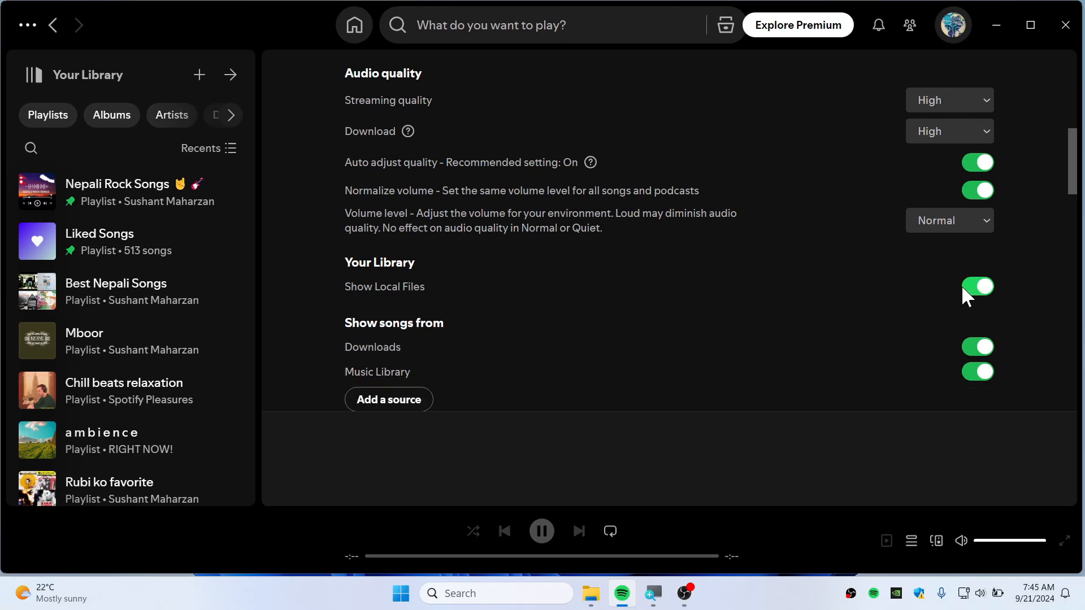
scroll("down", 3)
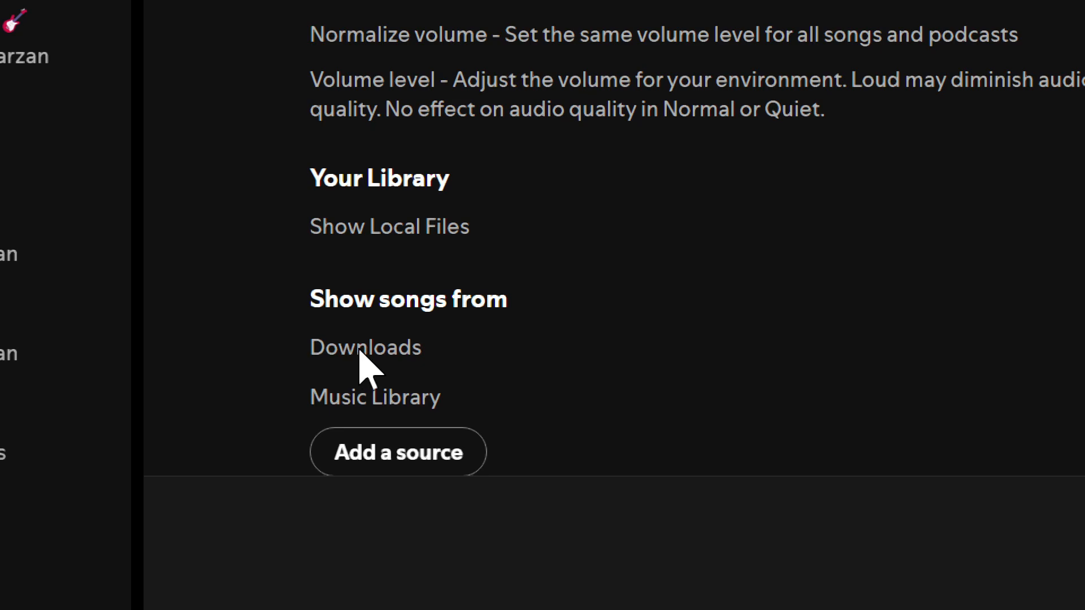
mouse_move(432, 424)
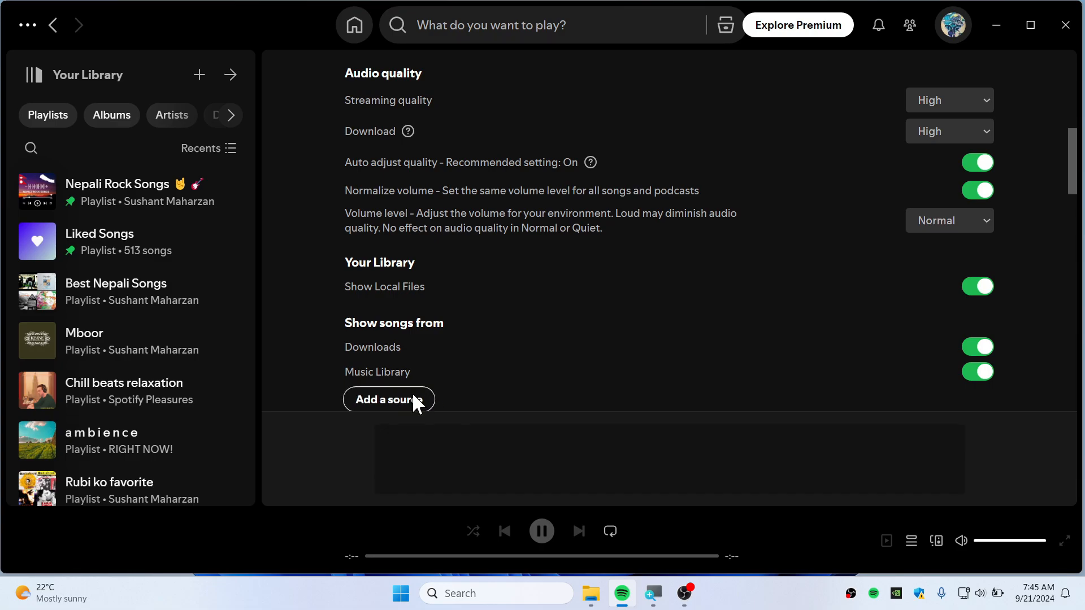
Add Music > free music > gaming as a local songs source via Browse For Folder
left_click(389, 400)
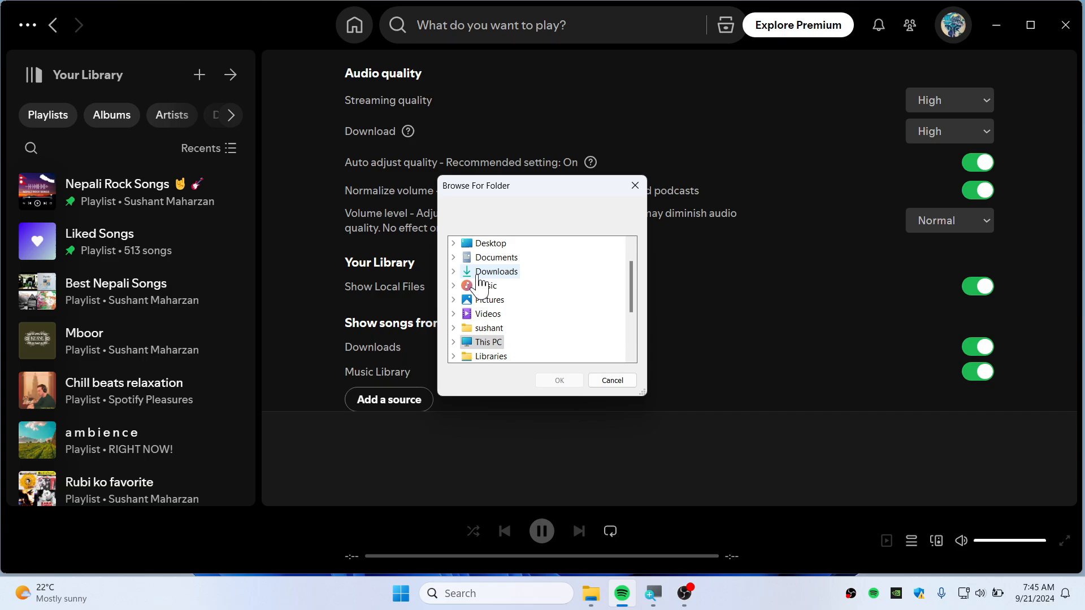
left_click(483, 285)
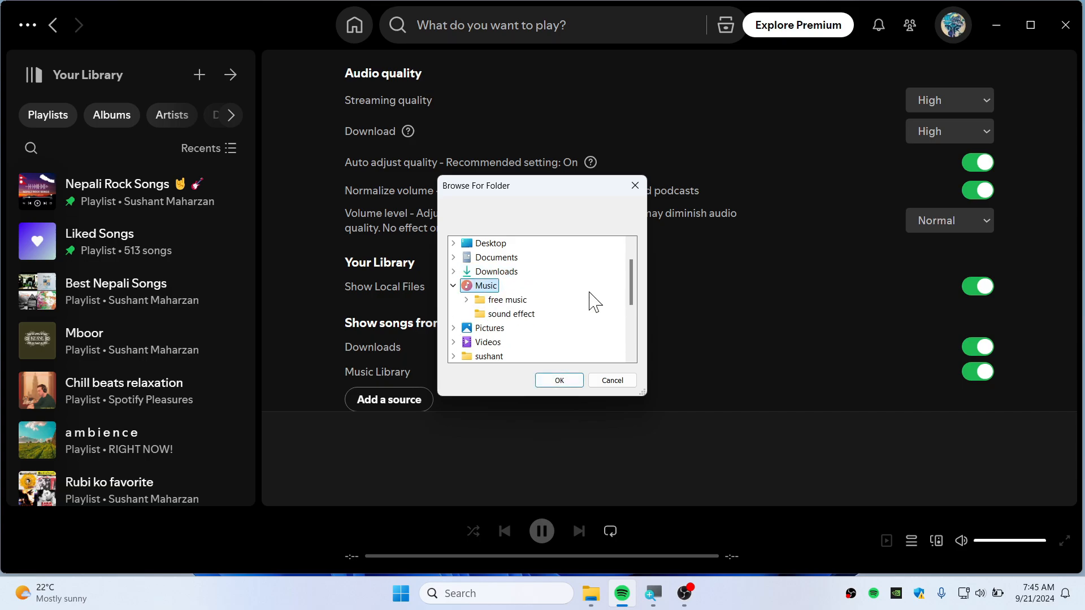
mouse_move(516, 308)
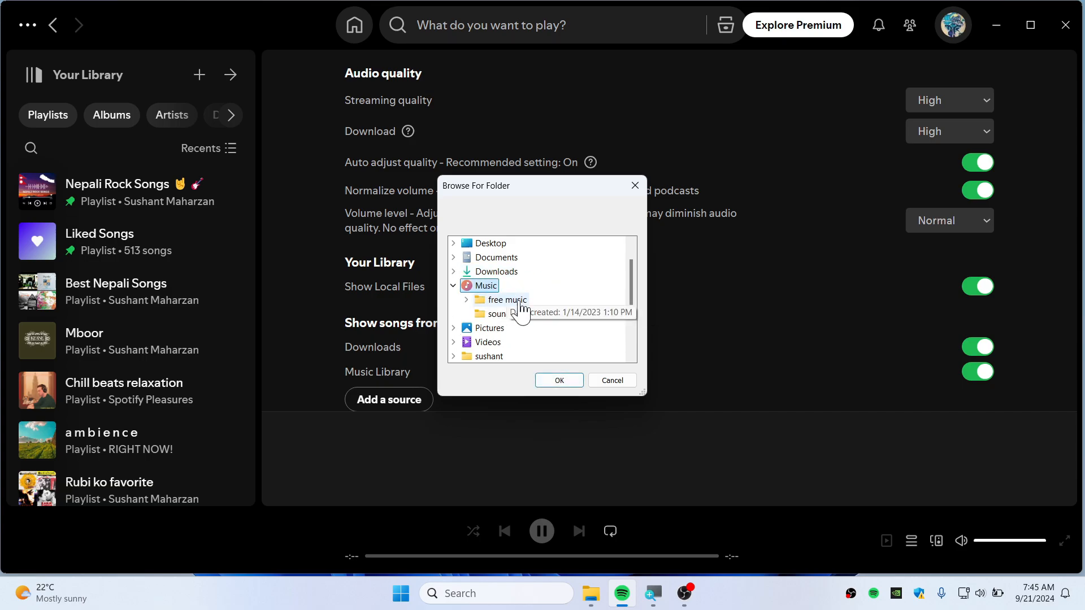
left_click(466, 301)
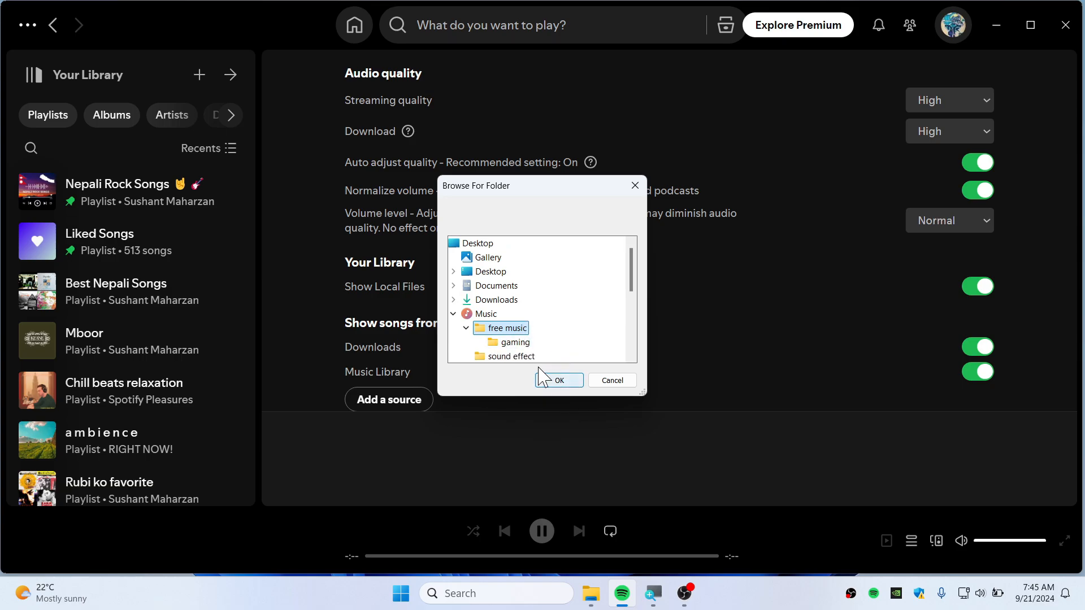
left_click(516, 342)
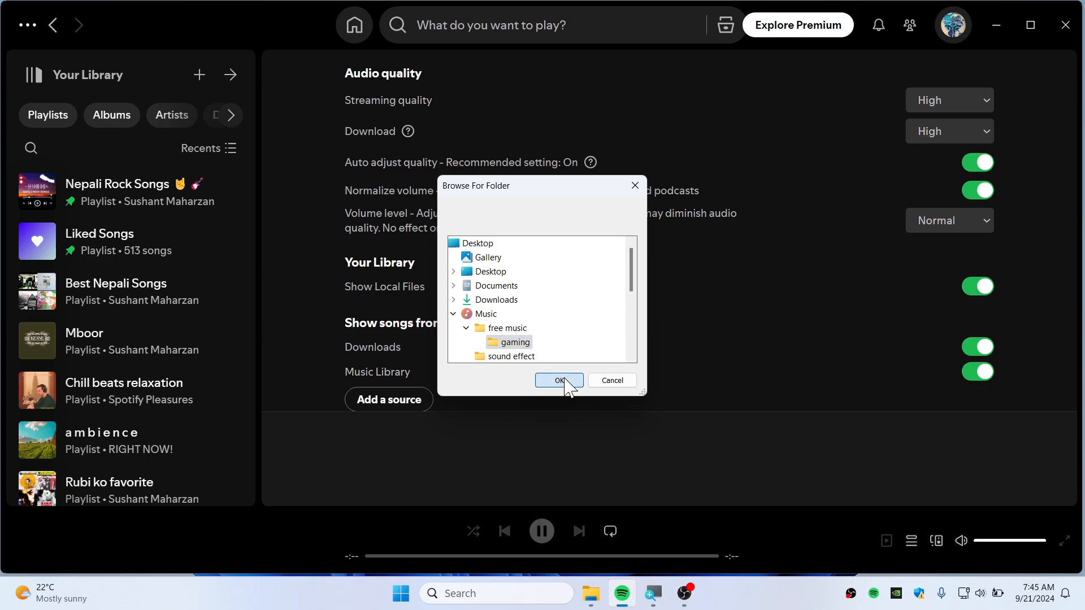
left_click(559, 380)
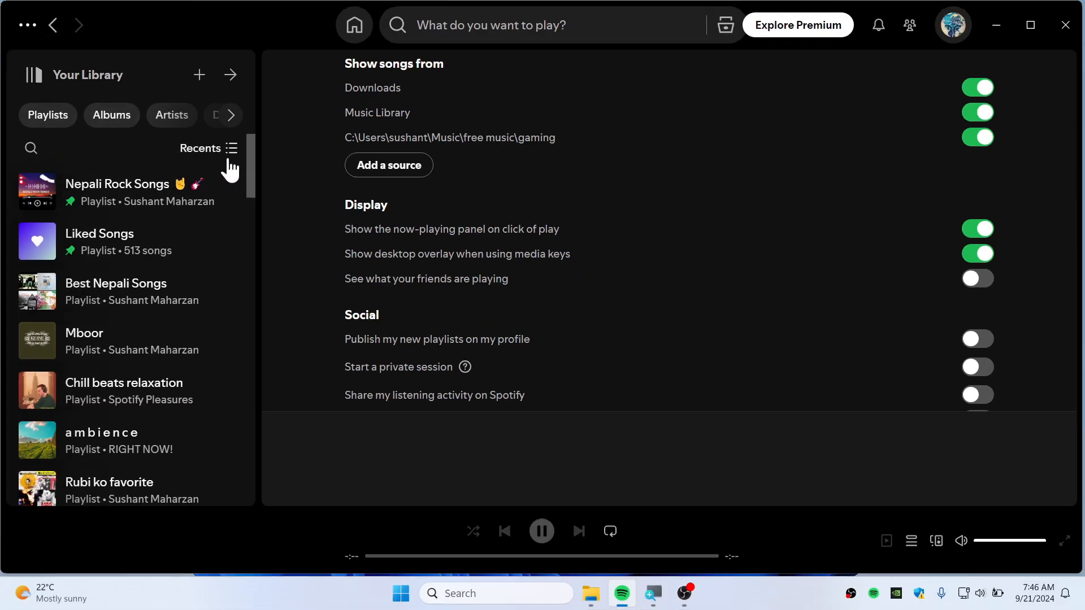
scroll("down", 3)
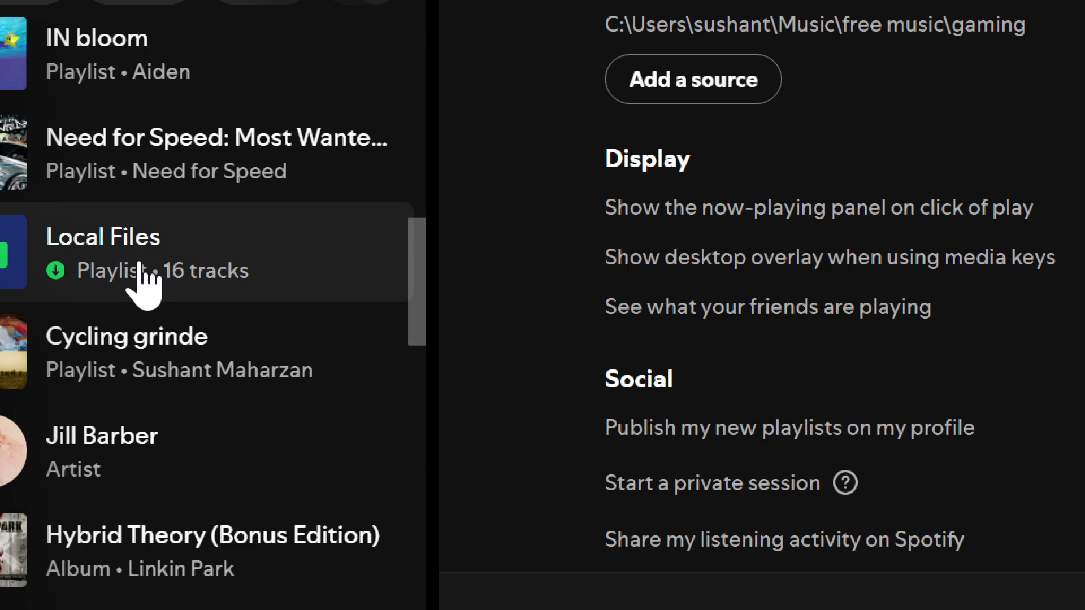
mouse_move(194, 268)
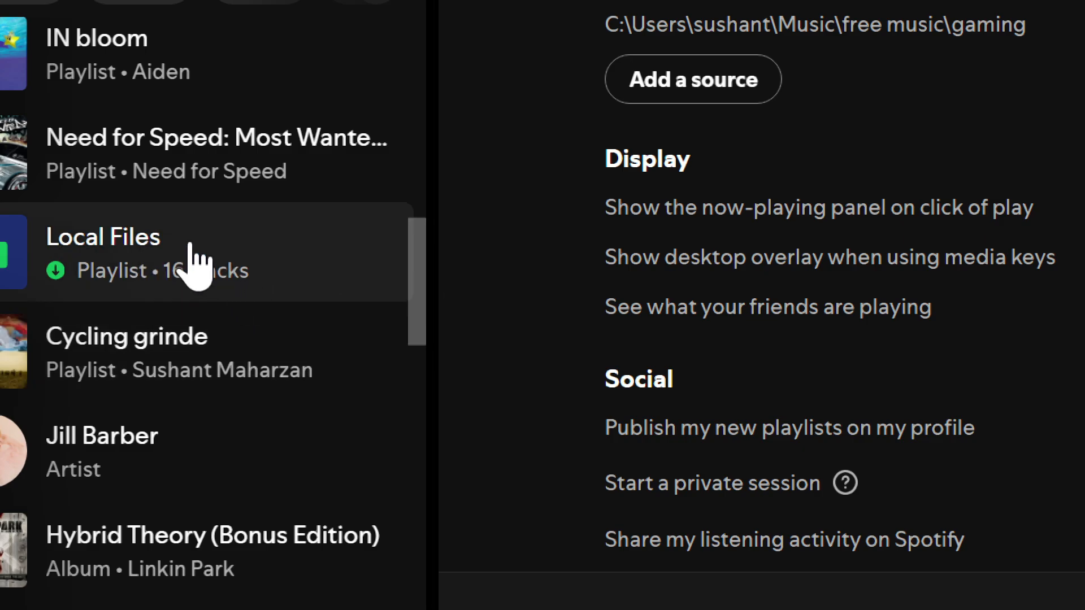
Show the Local Files playlist from the library sidebar and scroll its 16 tracks
left_click(104, 238)
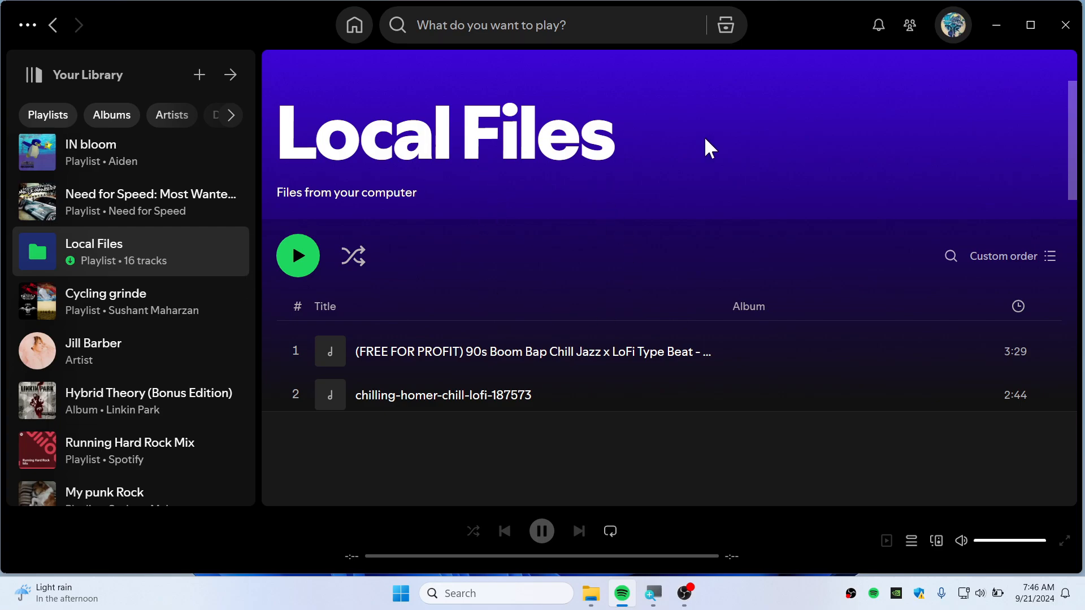
mouse_move(642, 314)
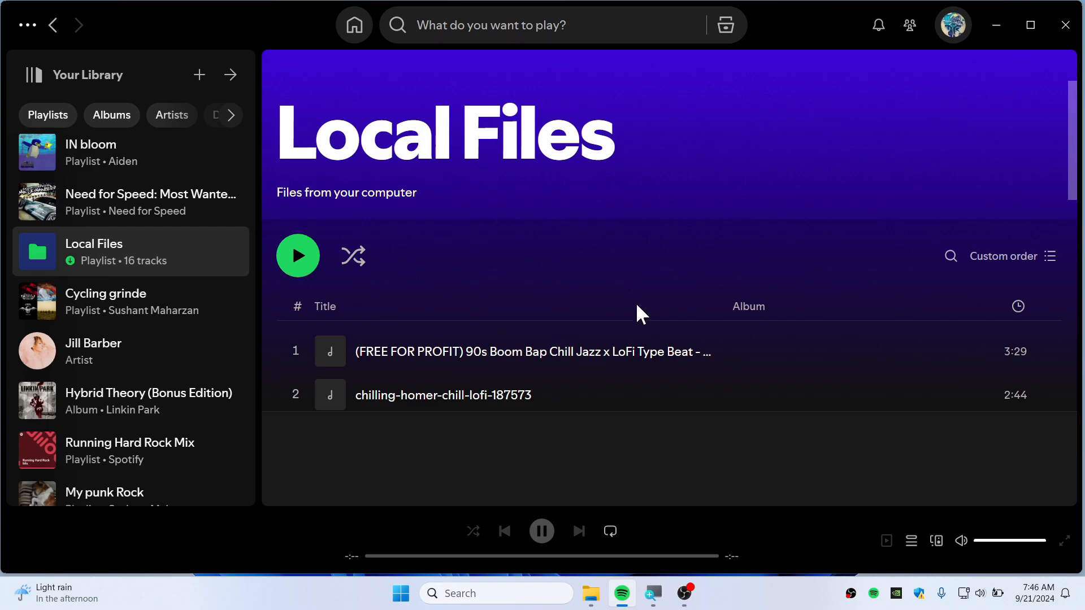
scroll("down", 3)
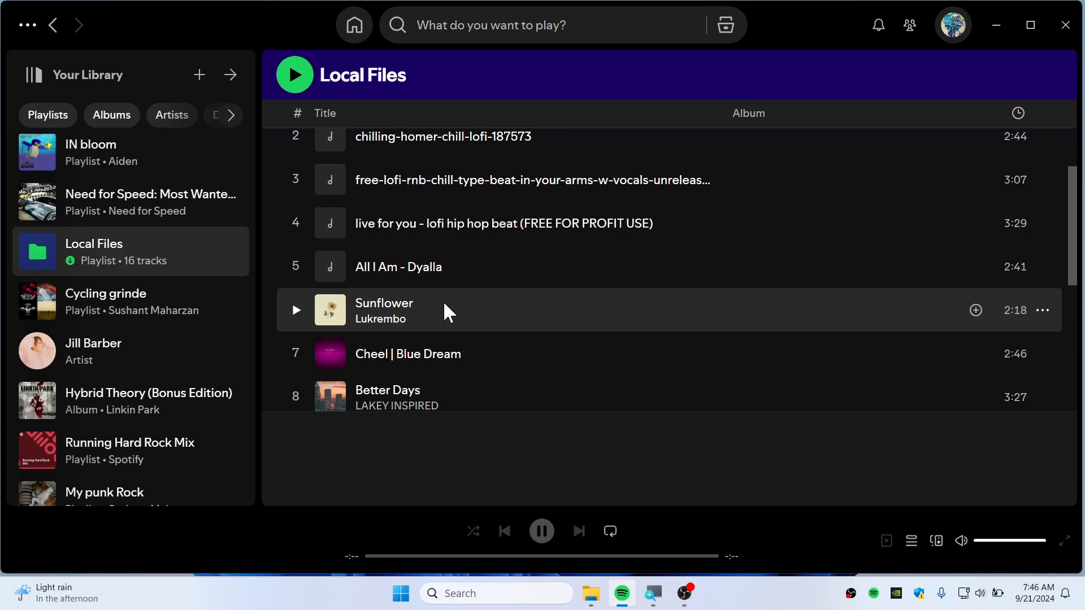
Play Sunflower, Cheel | Blue Dream, then Kurt - Cheel, and pause it
double_click(406, 309)
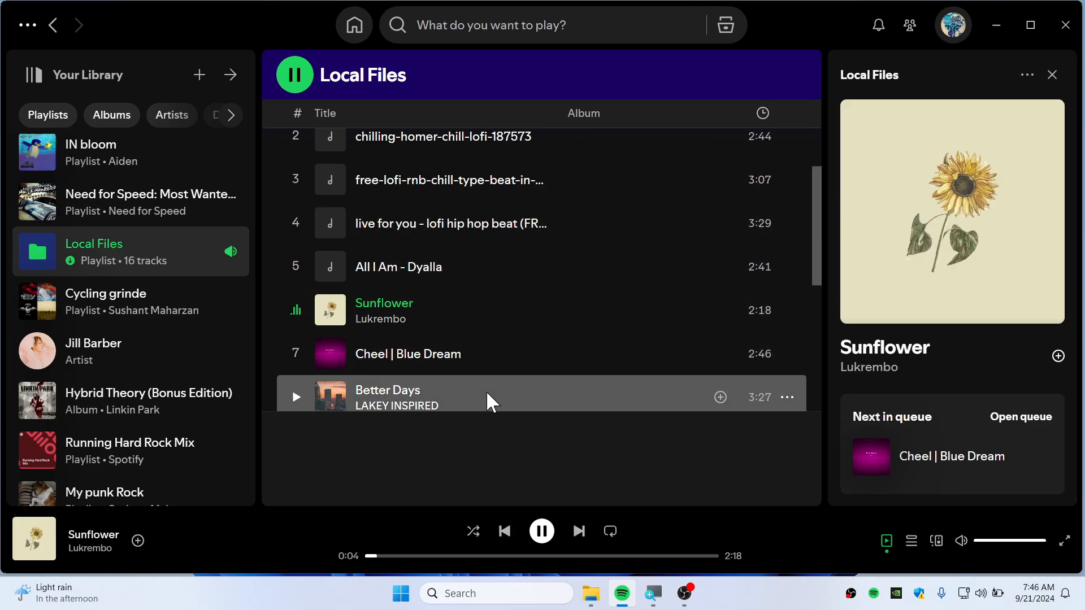
double_click(388, 398)
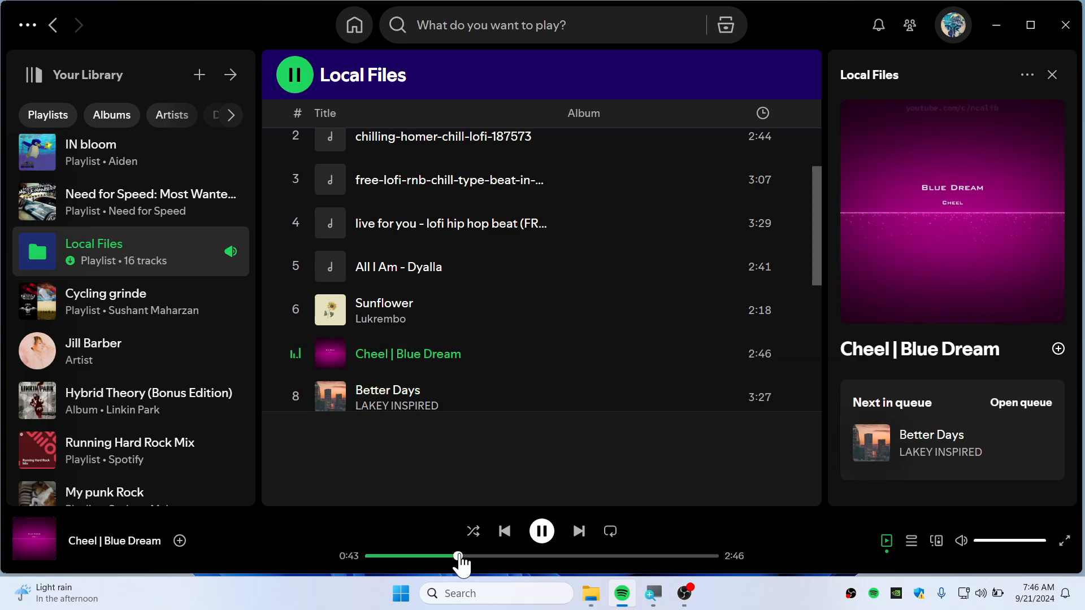
scroll("down", 3)
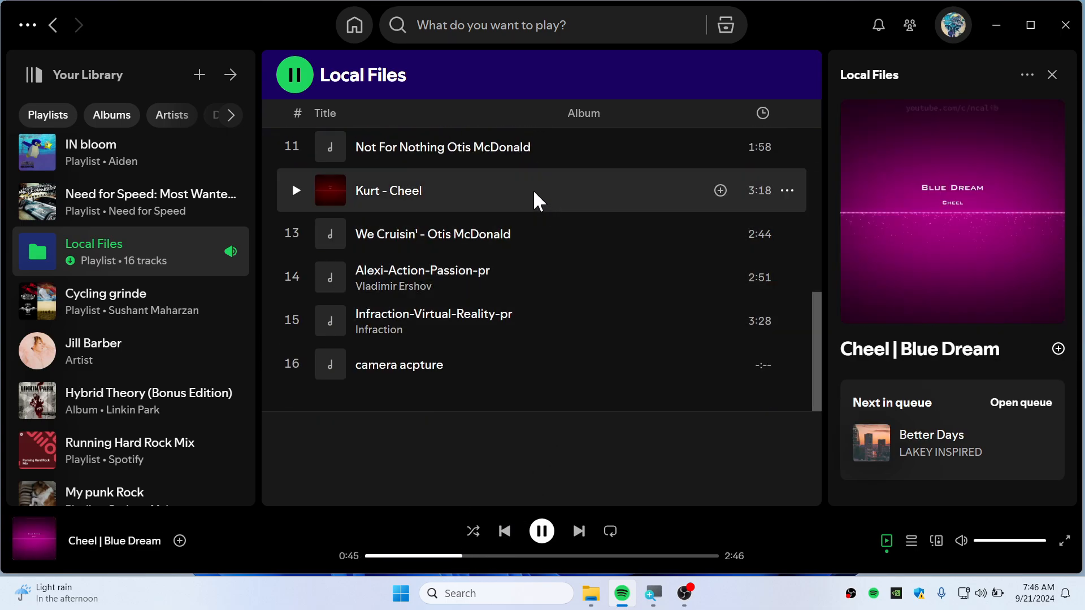
double_click(388, 190)
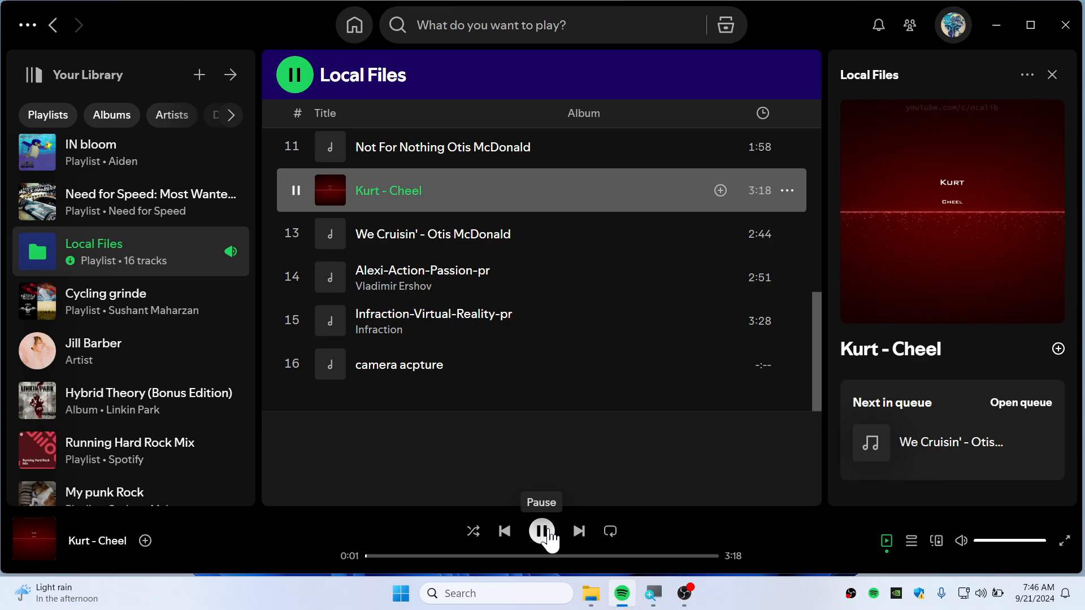
left_click(541, 532)
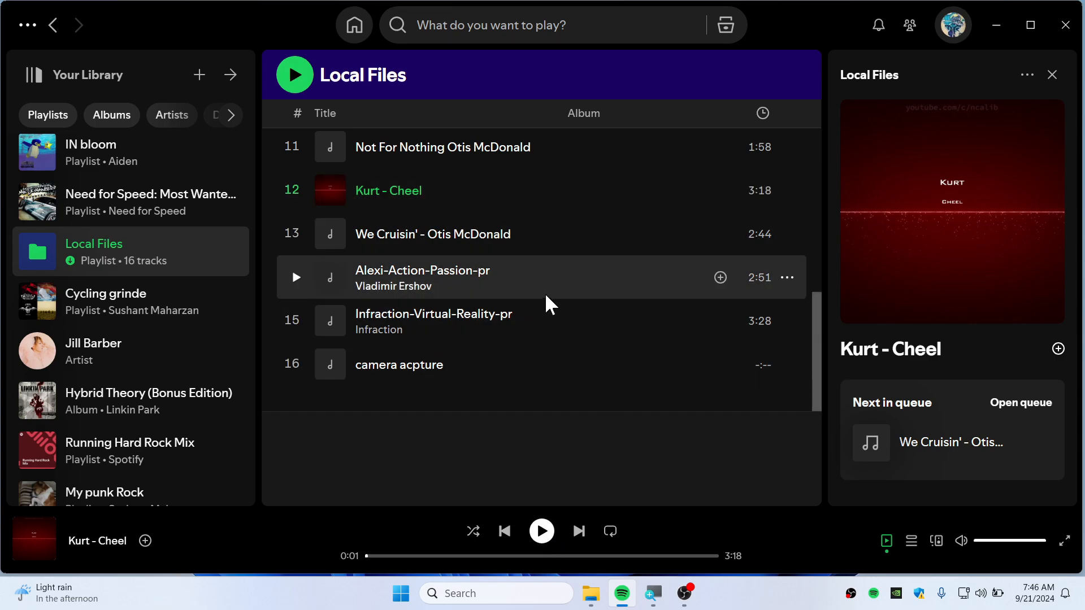
mouse_move(561, 280)
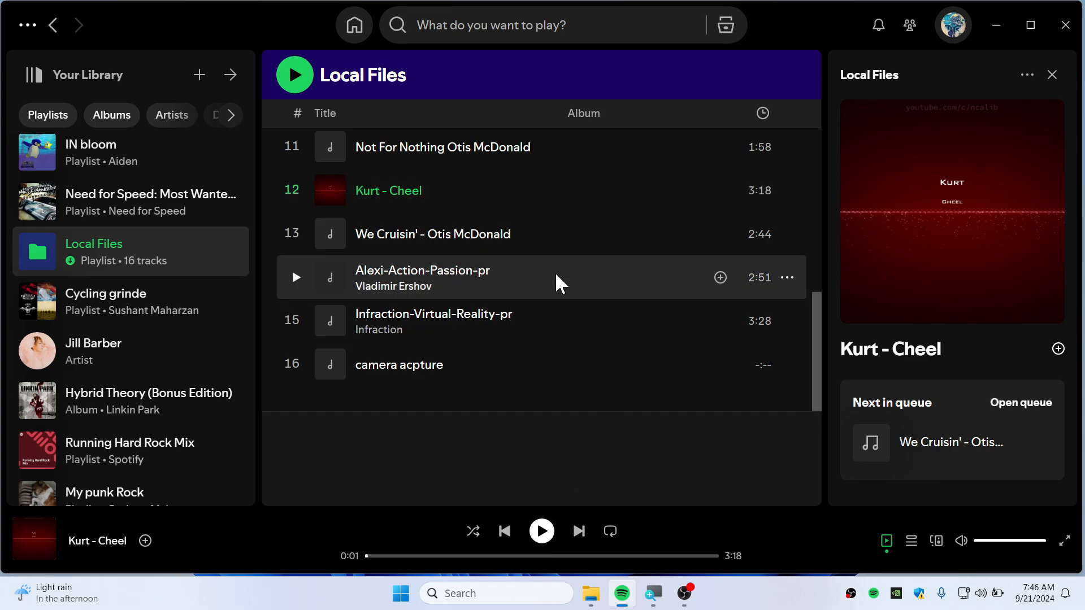